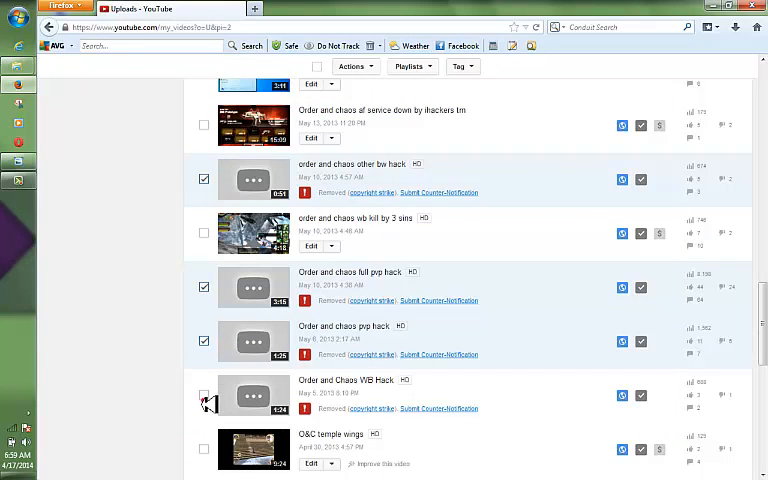
- Tick the copyright-struck Order and Chaos WB Hack video on uploads page 2
{"action": "left_click", "coordinate": [203, 395]}
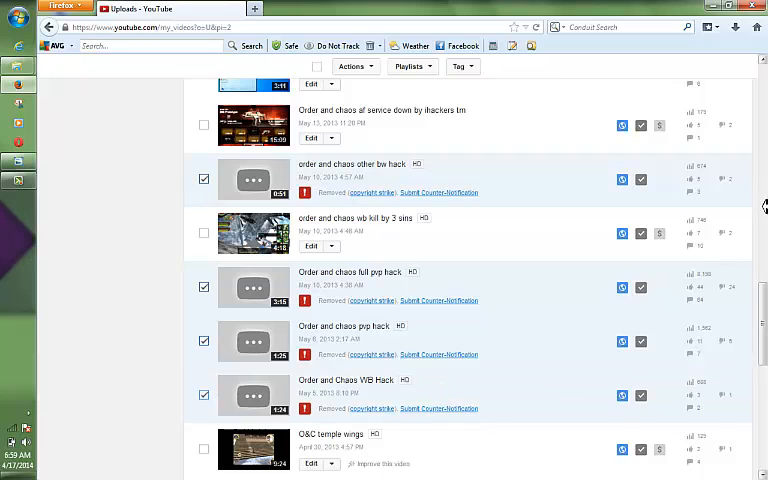
{"action": "scroll", "scroll_direction": "down", "scroll_amount": 3}
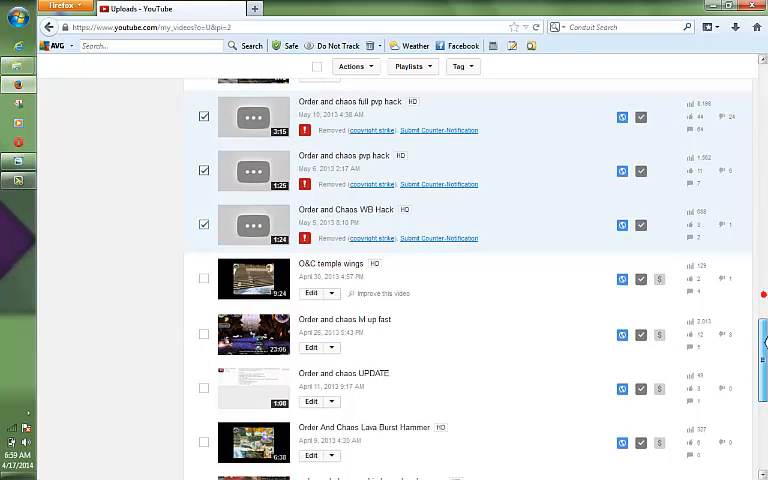
{"action": "scroll", "scroll_direction": "down", "scroll_amount": 3}
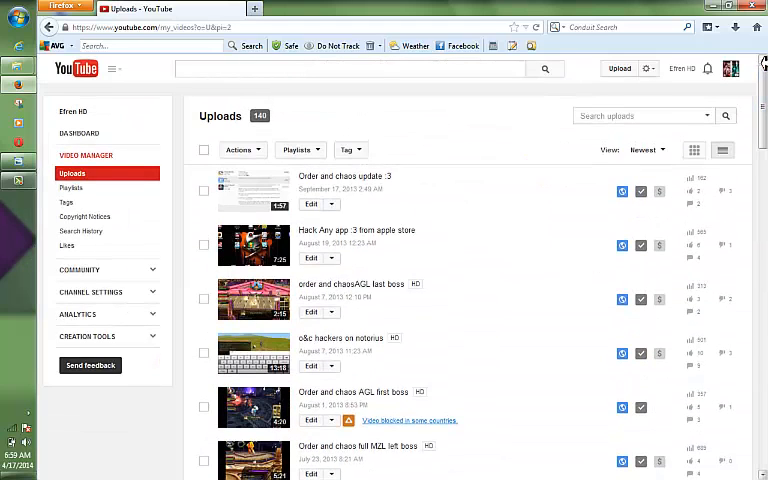
- Delete the four selected struck videos and confirm the deletion
{"action": "left_click", "coordinate": [238, 149]}
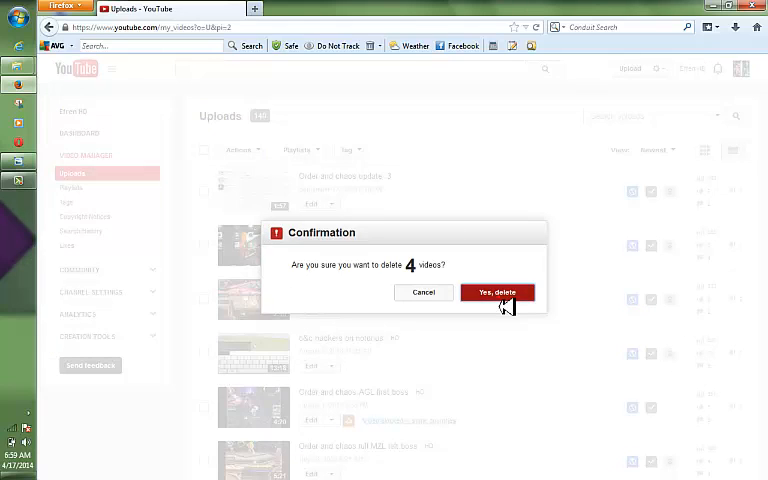
{"action": "left_click", "coordinate": [497, 292]}
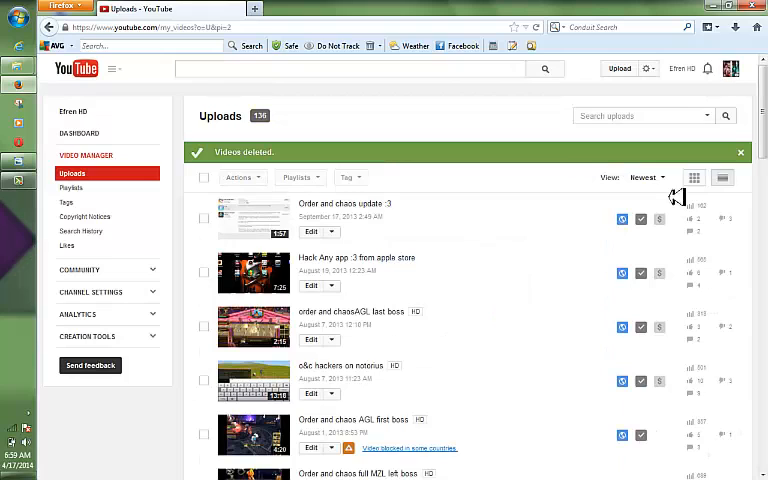
- Go to uploads page 3 and tick the struck spells hack video
{"action": "scroll", "scroll_direction": "down", "scroll_amount": 3}
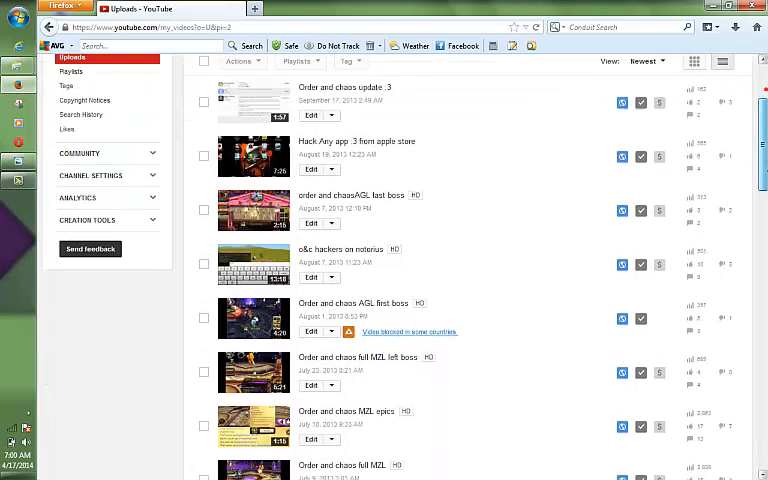
{"action": "scroll", "scroll_direction": "down", "scroll_amount": 3}
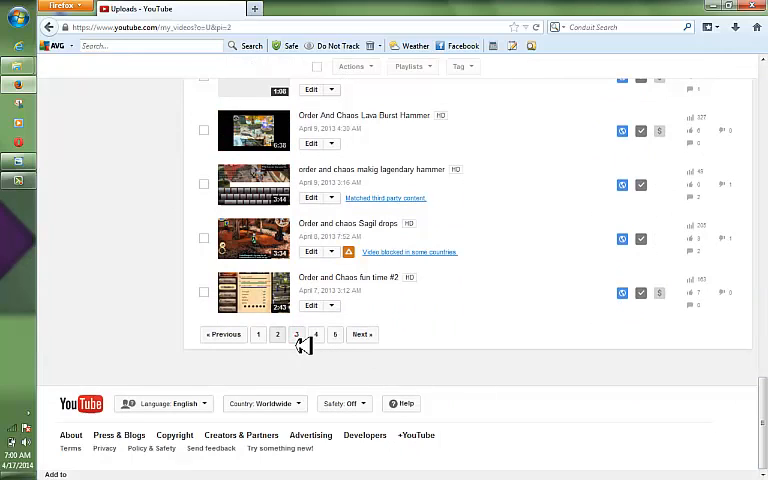
{"action": "left_click", "coordinate": [295, 334]}
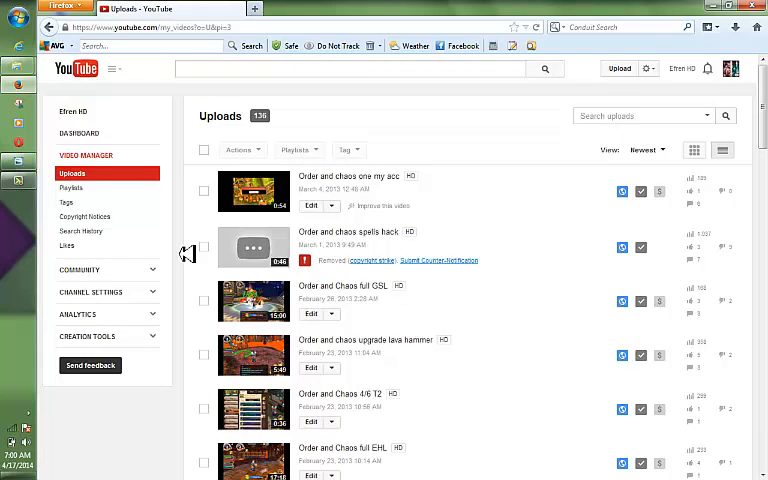
{"action": "left_click", "coordinate": [204, 247]}
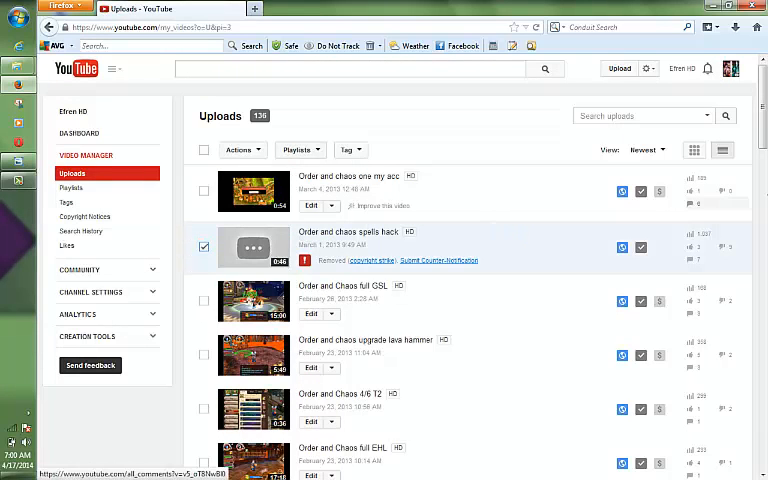
- Tick the struck Order and chaos hack and wall hack videos
{"action": "scroll", "scroll_direction": "down", "scroll_amount": 3}
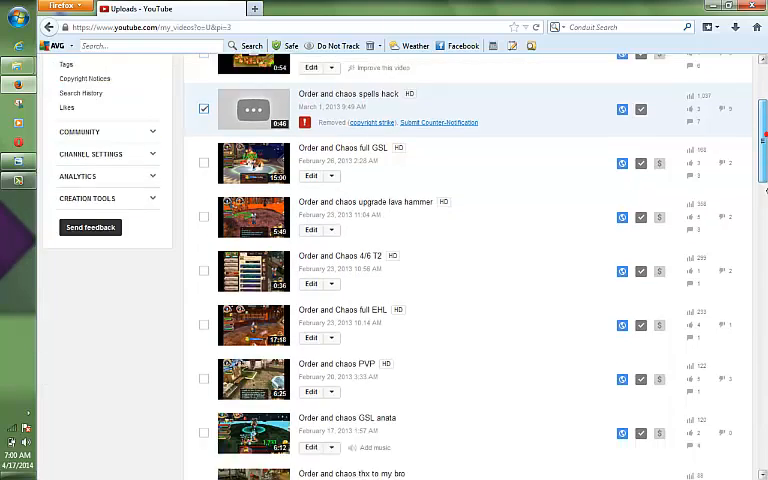
{"action": "scroll", "scroll_direction": "down", "scroll_amount": 3}
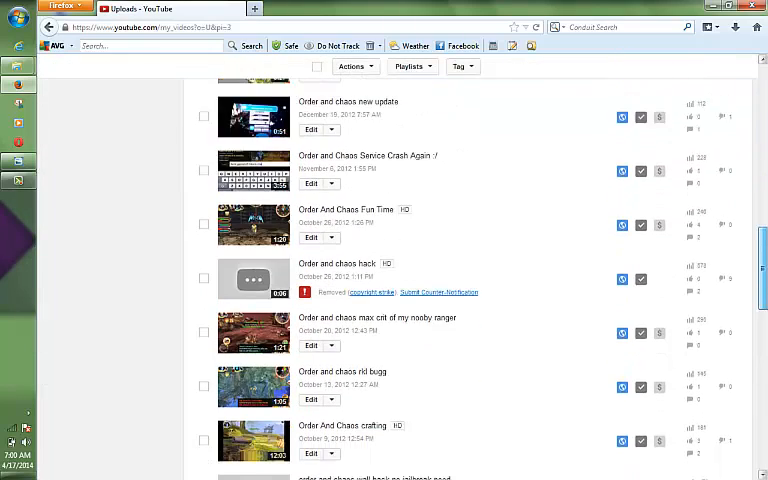
{"action": "scroll", "scroll_direction": "down", "scroll_amount": 3}
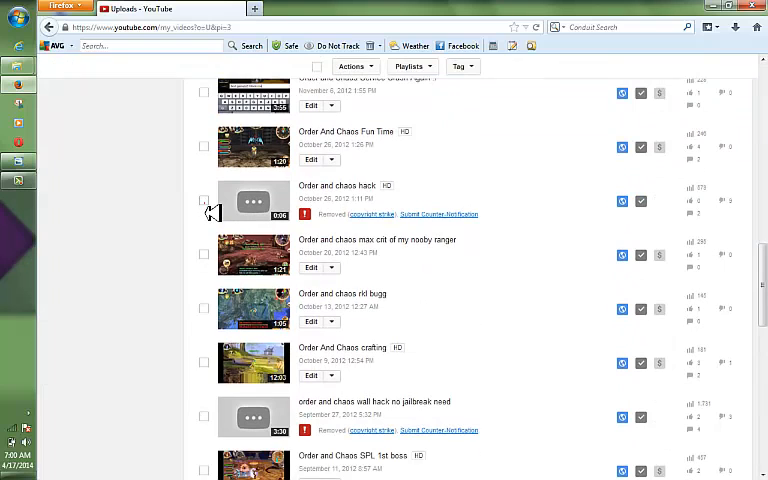
{"action": "left_click", "coordinate": [203, 201]}
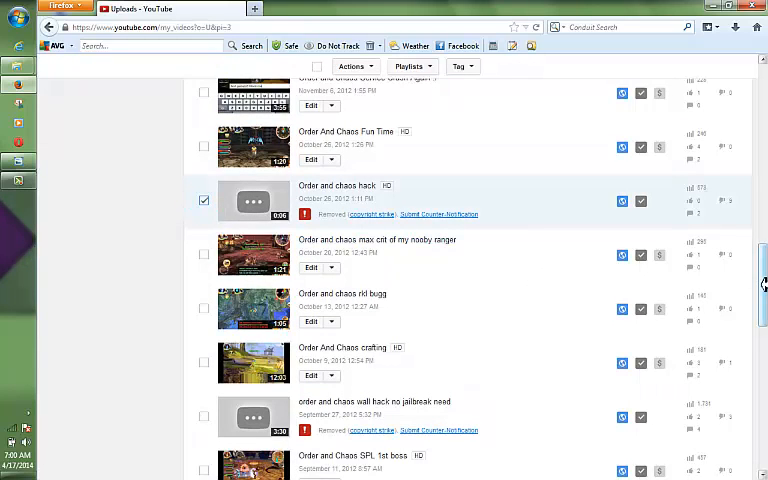
{"action": "scroll", "scroll_direction": "down", "scroll_amount": 3}
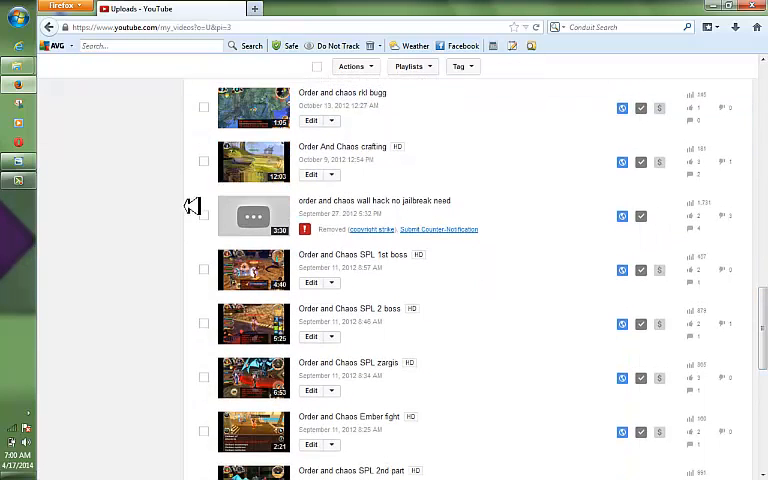
{"action": "left_click", "coordinate": [203, 215]}
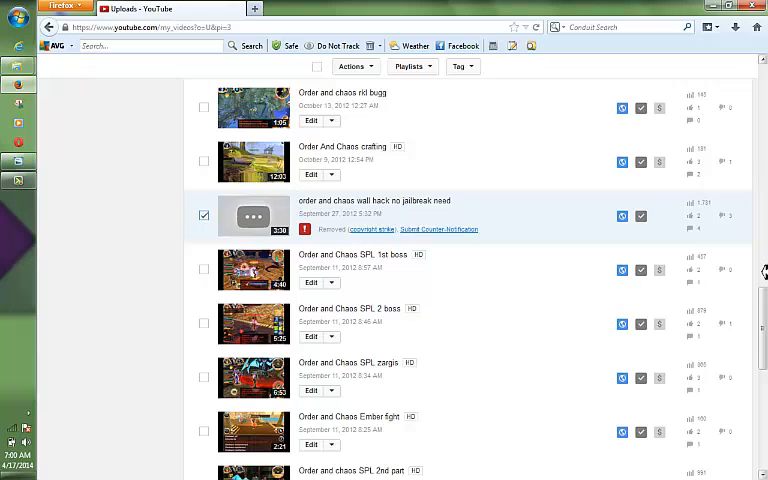
{"action": "scroll", "scroll_direction": "down", "scroll_amount": 3}
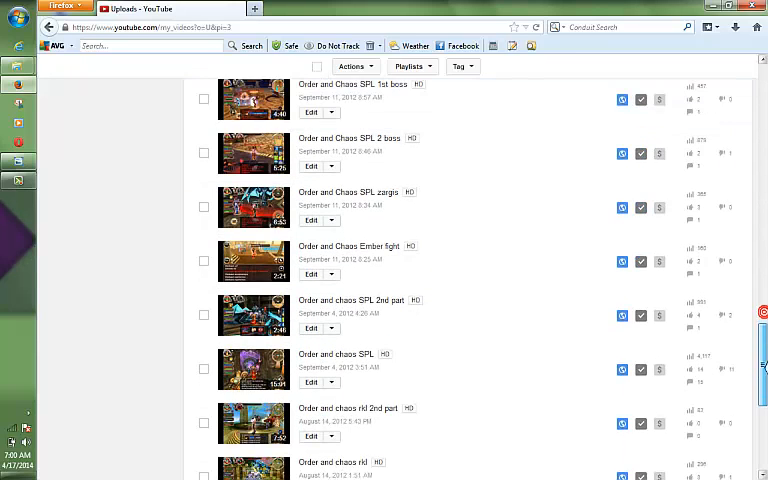
{"action": "scroll", "scroll_direction": "down", "scroll_amount": 3}
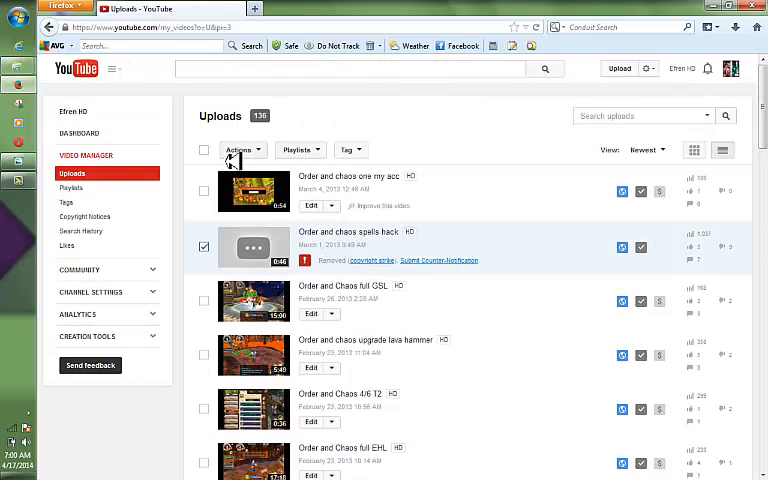
- Delete the three ticked struck videos from the Actions menu and answer the confirmation
{"action": "left_click", "coordinate": [240, 149]}
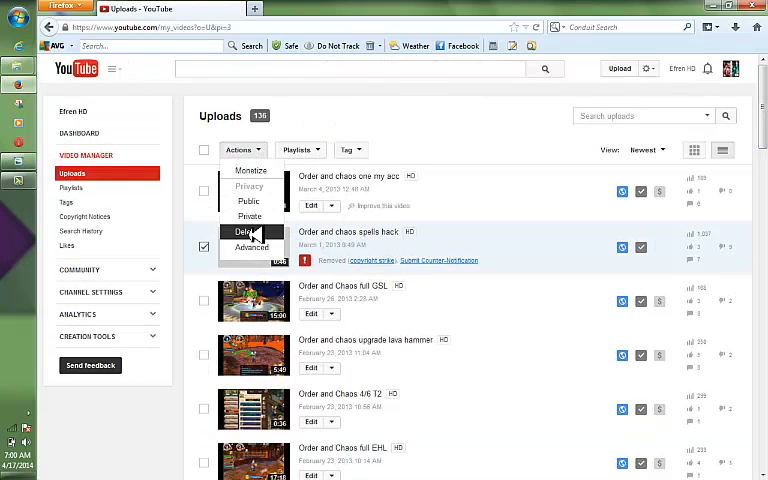
{"action": "left_click", "coordinate": [241, 231]}
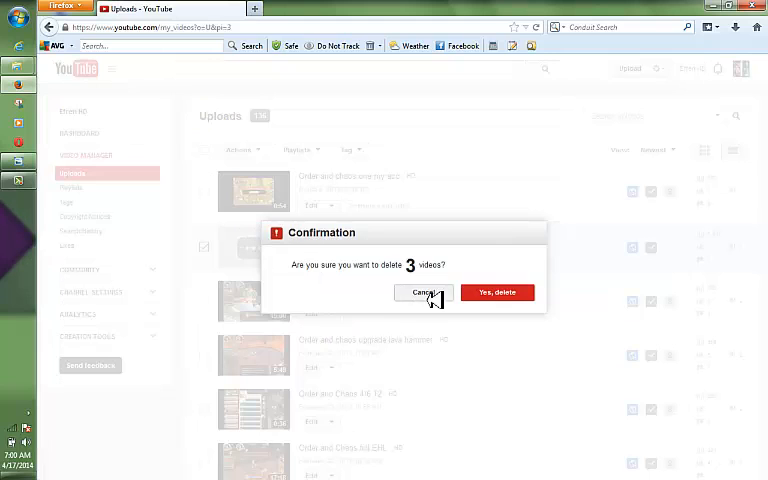
{"action": "left_click", "coordinate": [497, 292]}
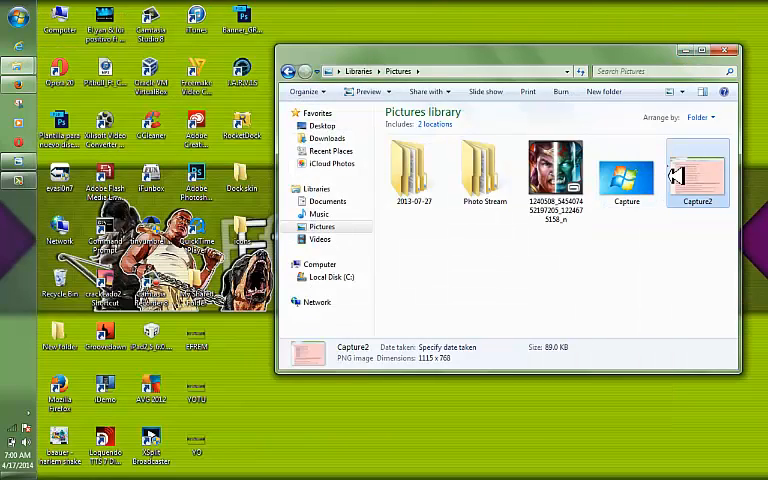
- Open Capture2 from the Pictures library in Windows Photo Viewer
{"action": "double_click", "coordinate": [697, 170]}
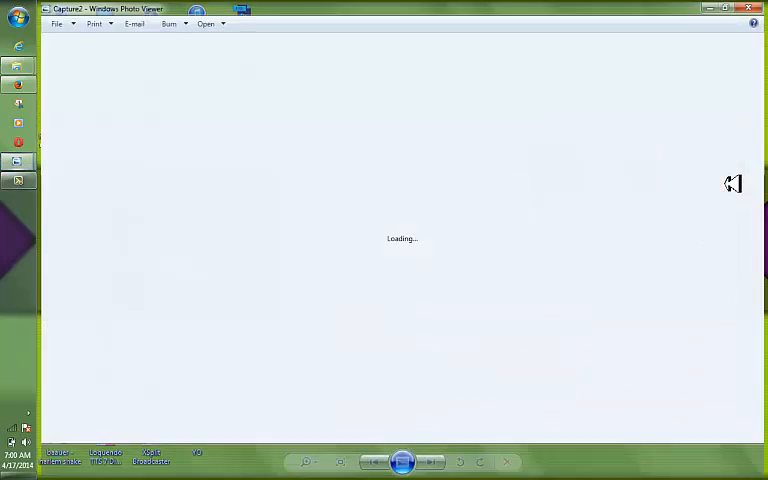